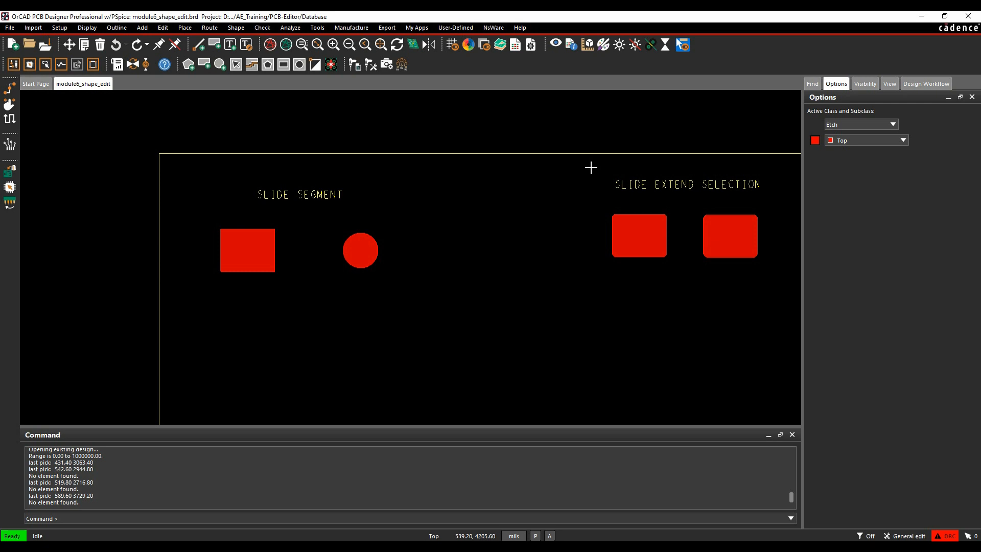
{"action": "mouse_move", "coordinate": [591, 181]}
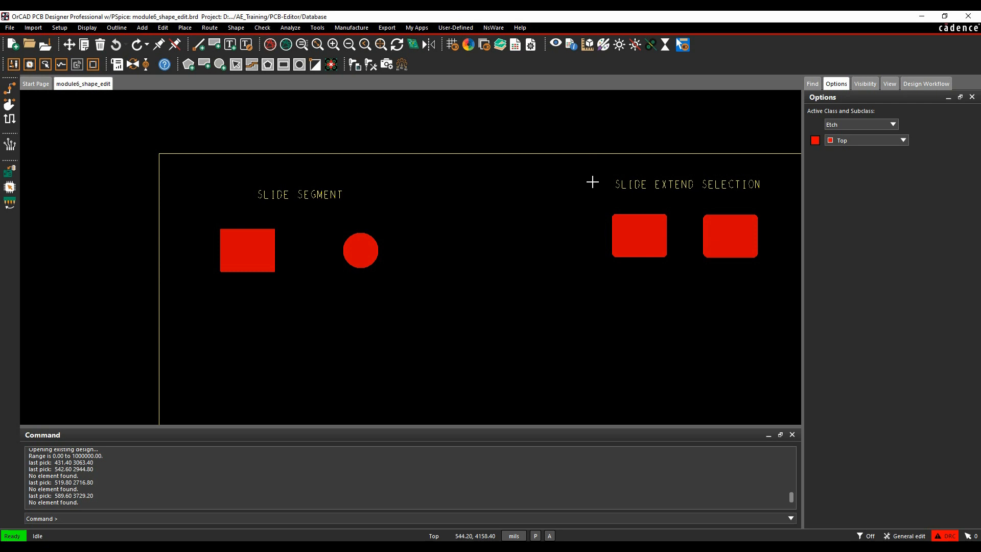
{"action": "mouse_move", "coordinate": [639, 171]}
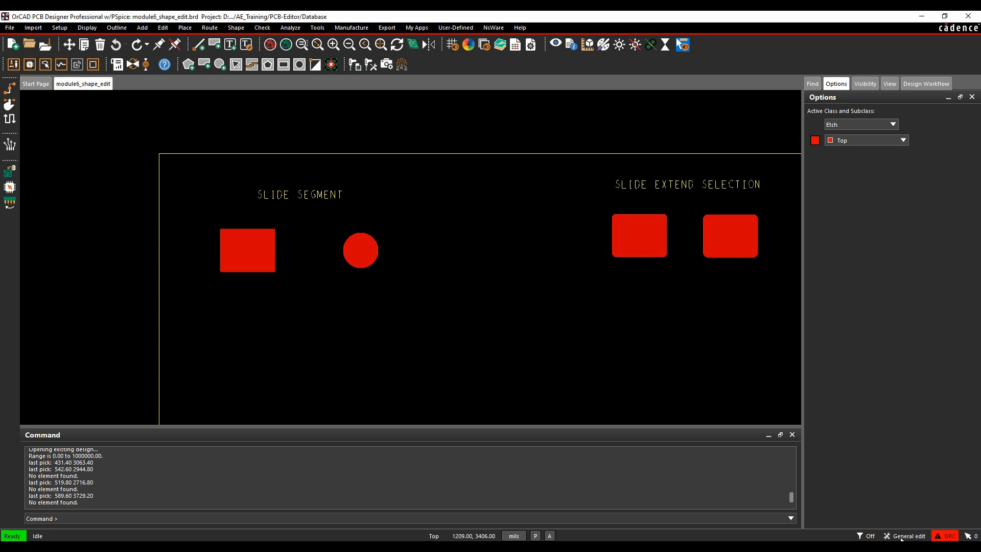
- Switch the application mode to Shape Edit to show its editing options
{"action": "left_click", "coordinate": [912, 536]}
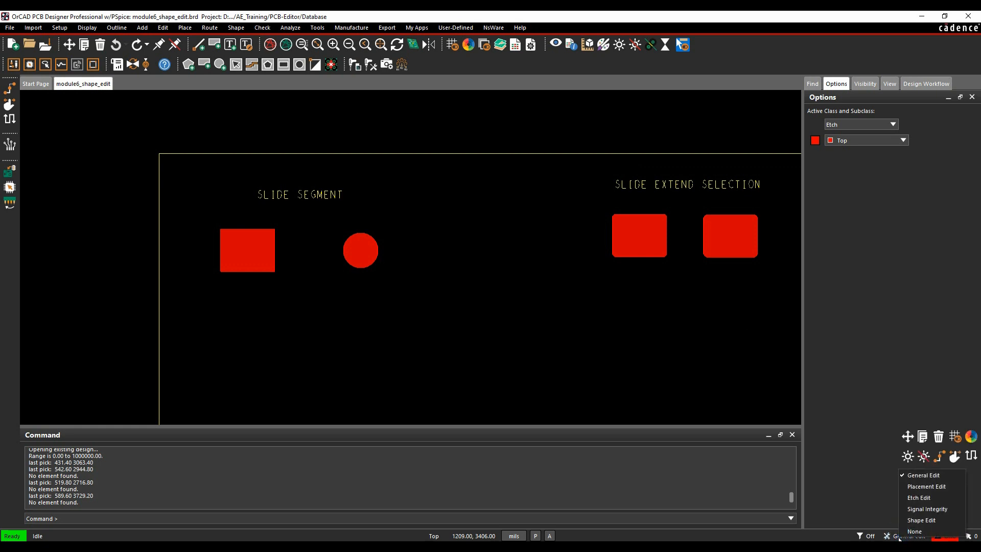
{"action": "mouse_move", "coordinate": [921, 520]}
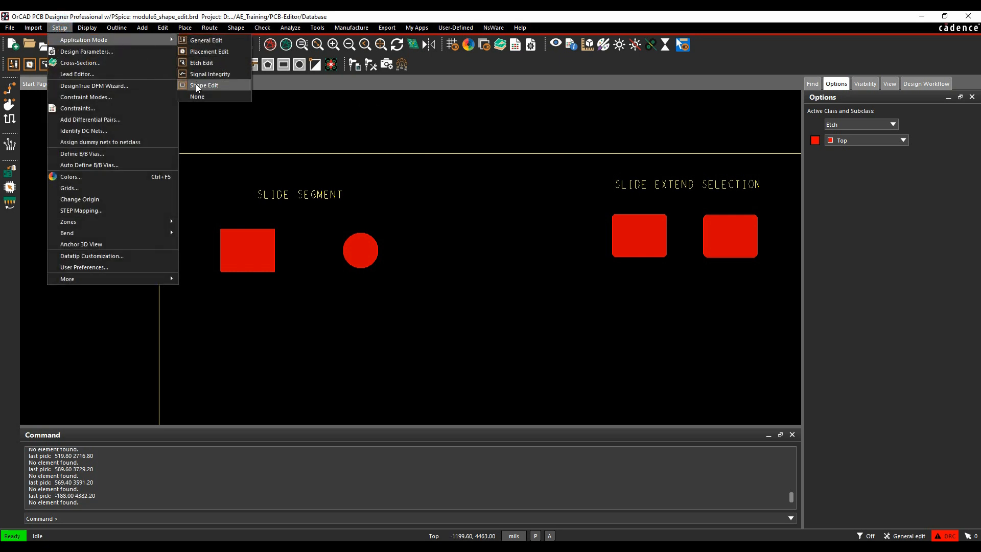
{"action": "left_click", "coordinate": [203, 85]}
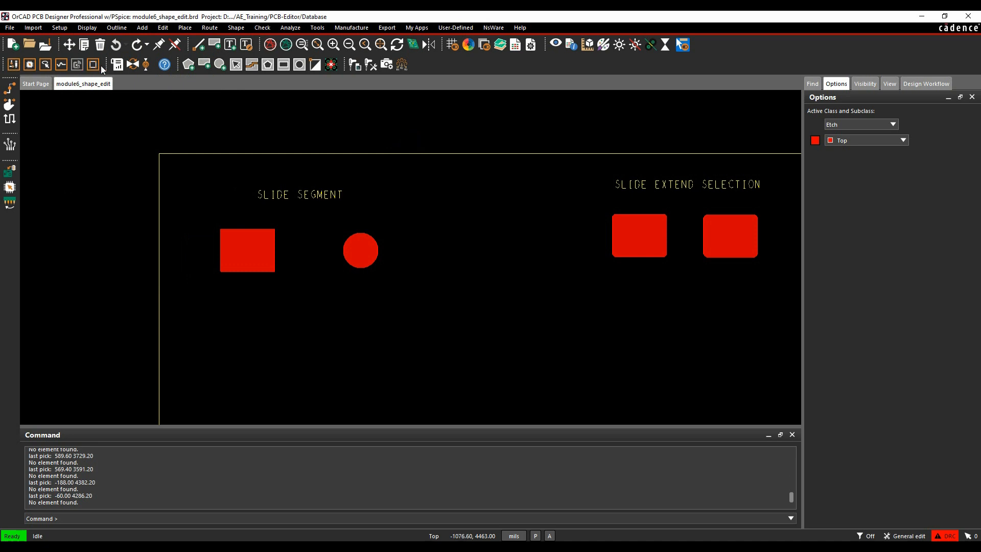
{"action": "left_click", "coordinate": [93, 64]}
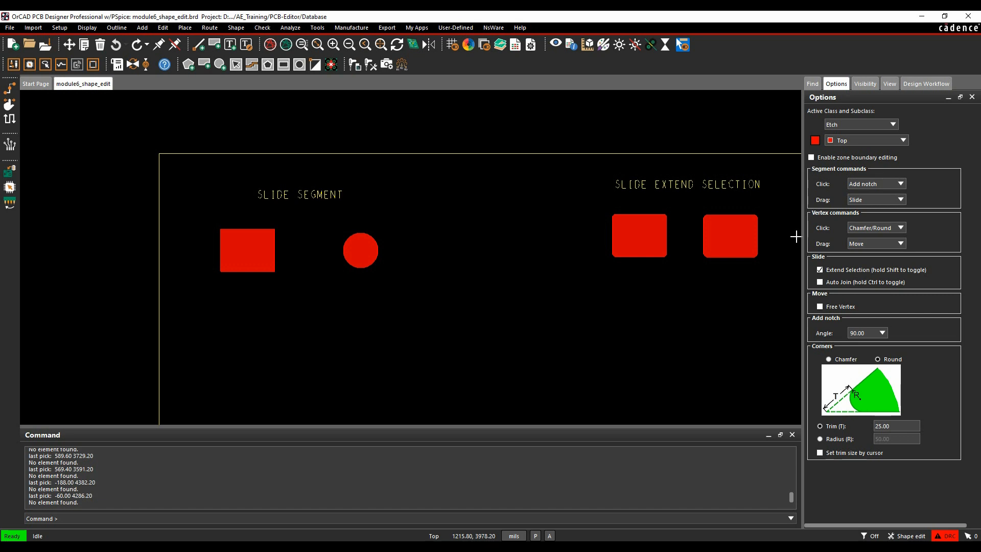
- Zoom into the SLIDE SEGMENT shapes and slide the rectangle's top edge upward
{"action": "left_click", "coordinate": [247, 250]}
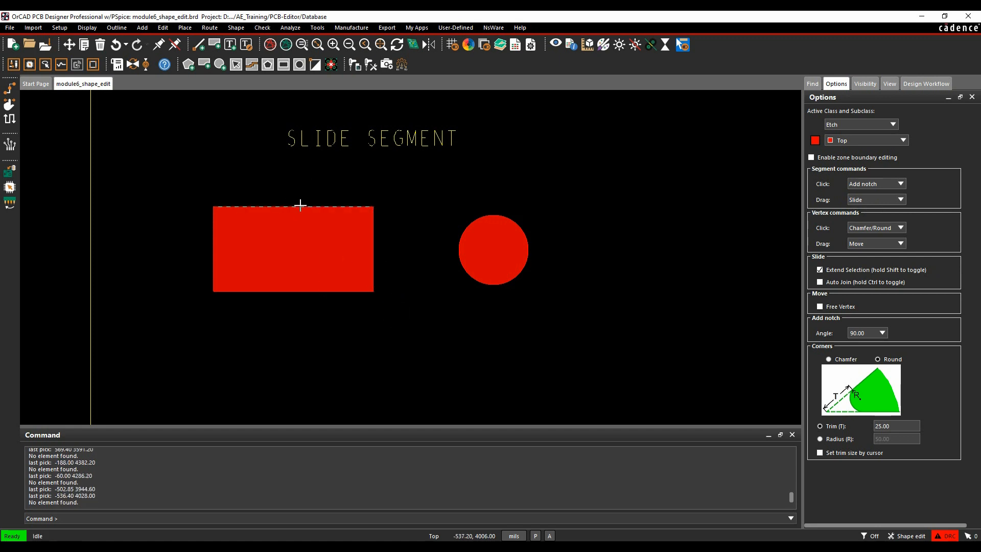
{"action": "right_click", "coordinate": [301, 207]}
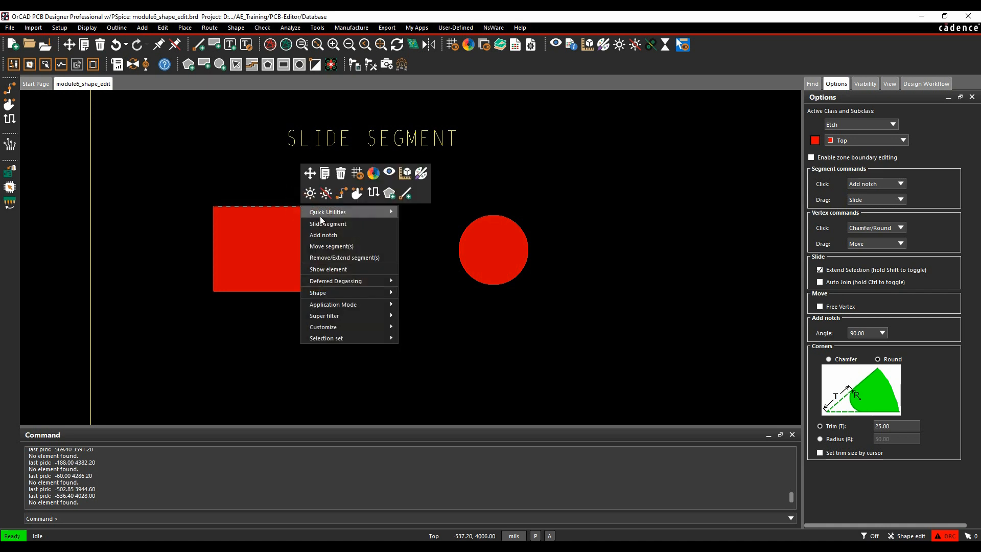
{"action": "left_click", "coordinate": [328, 223]}
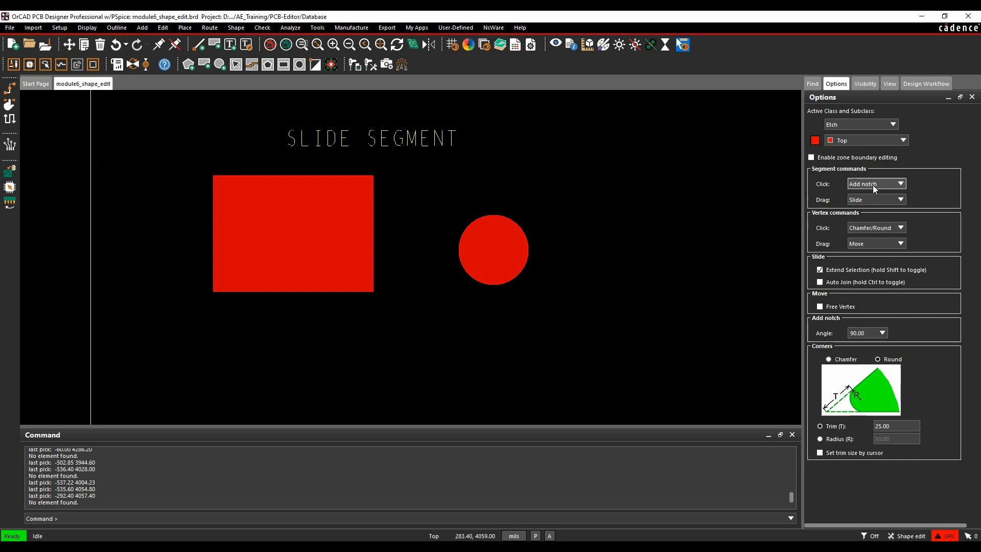
{"action": "left_click", "coordinate": [876, 184]}
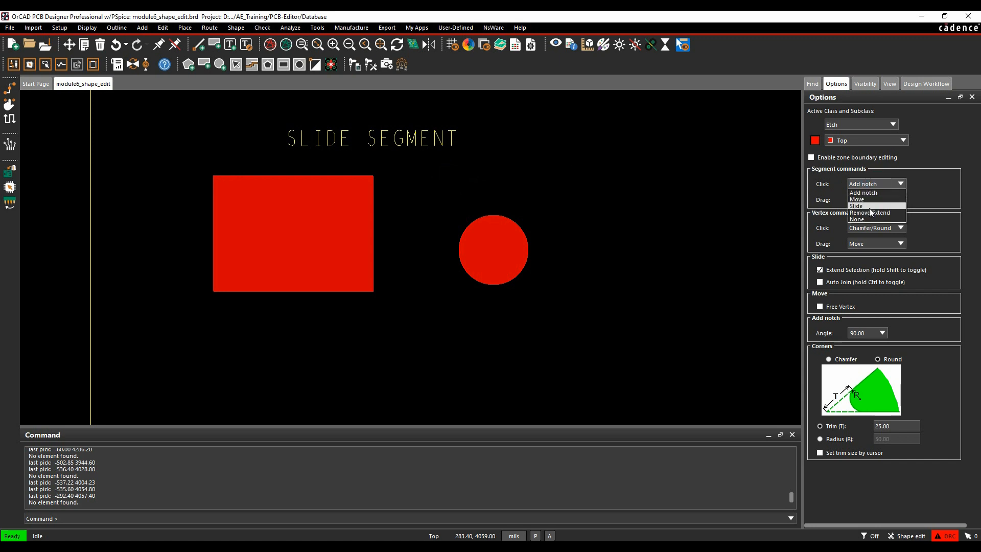
- Set Segment Click to Slide, try sliding the chamfered rectangle's right edge, and re-enable Extend Selection
{"action": "left_click", "coordinate": [857, 206]}
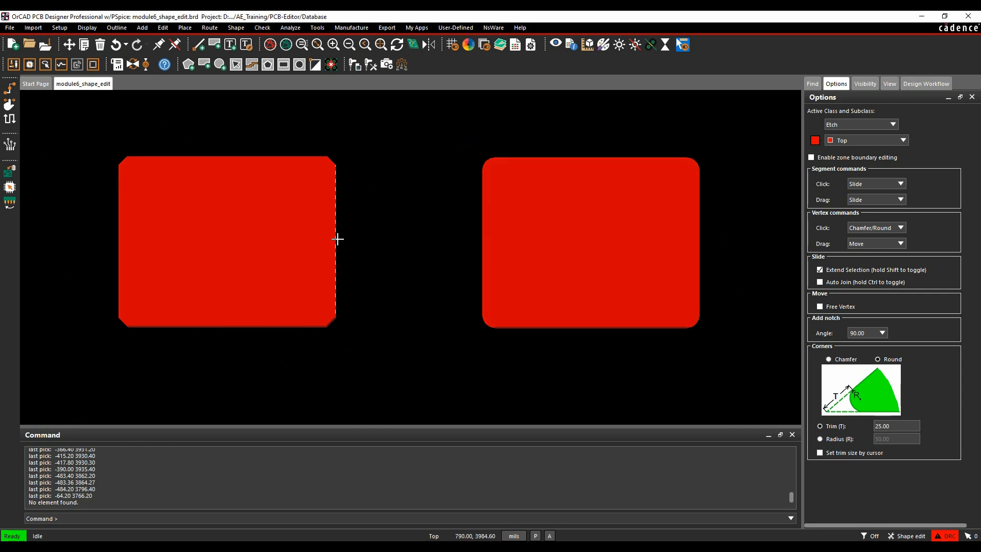
{"action": "mouse_move", "coordinate": [325, 148]}
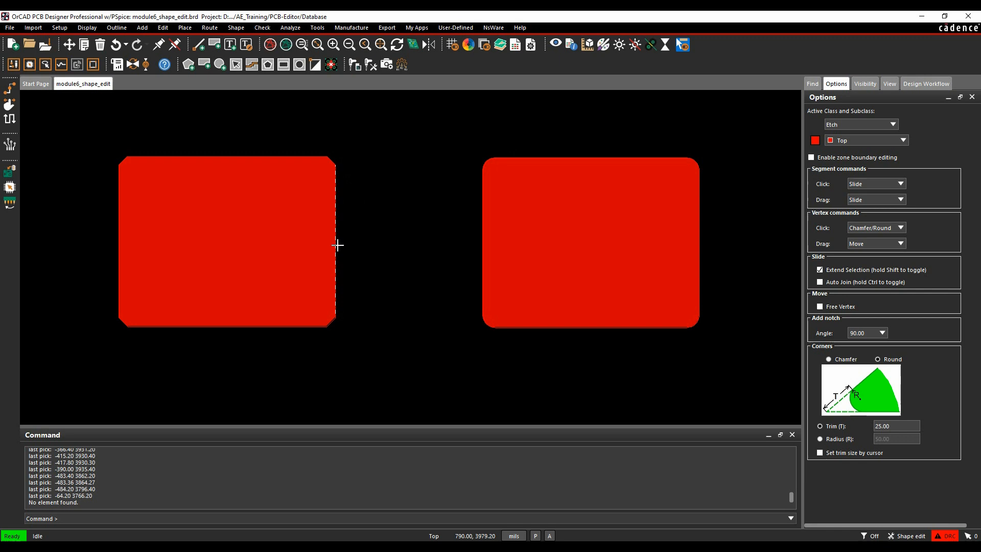
{"action": "right_click", "coordinate": [338, 244]}
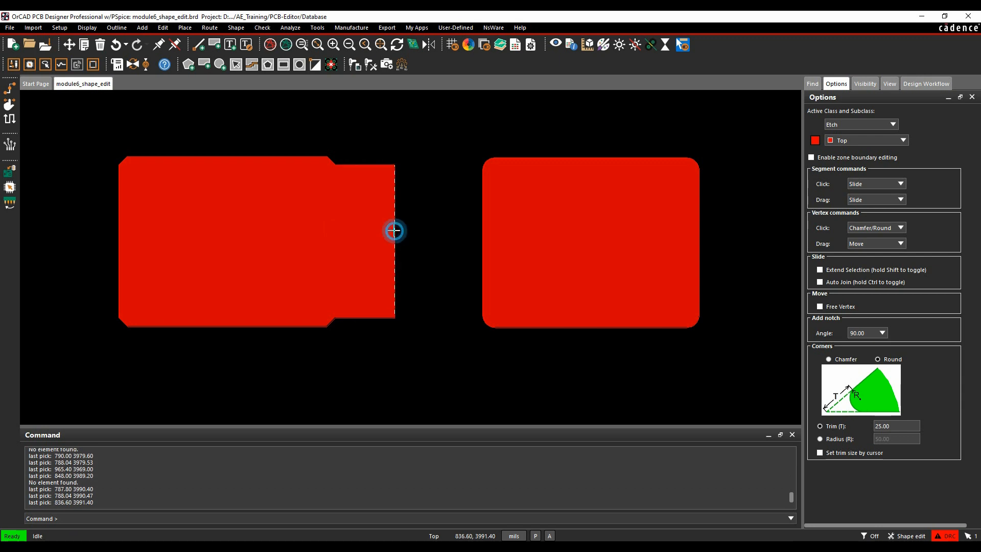
{"action": "right_click", "coordinate": [394, 231]}
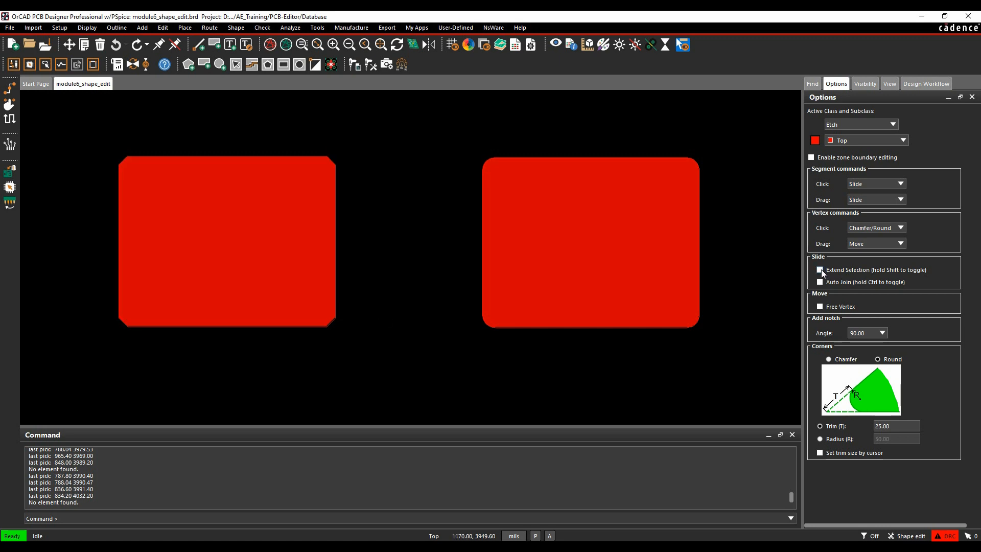
{"action": "left_click", "coordinate": [820, 270]}
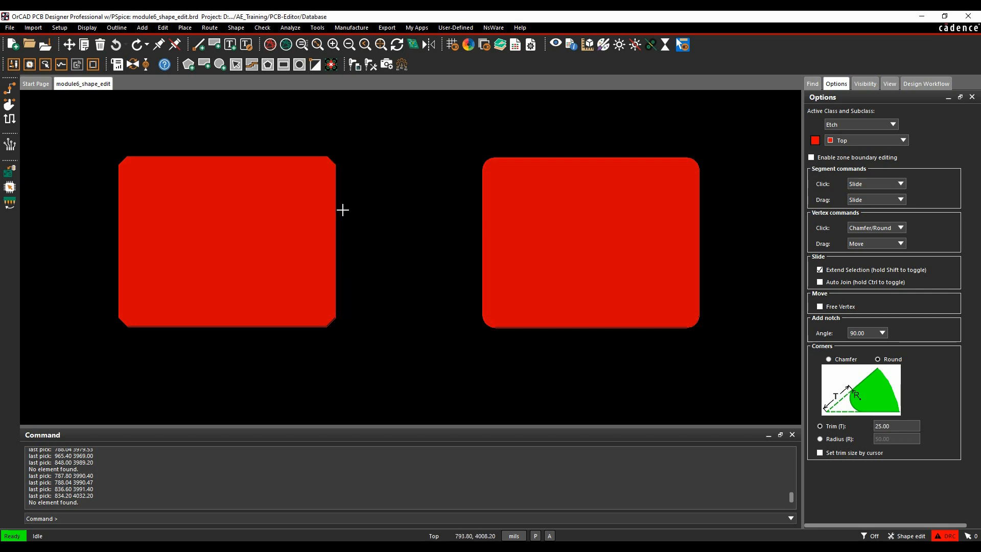
{"action": "mouse_move", "coordinate": [345, 248]}
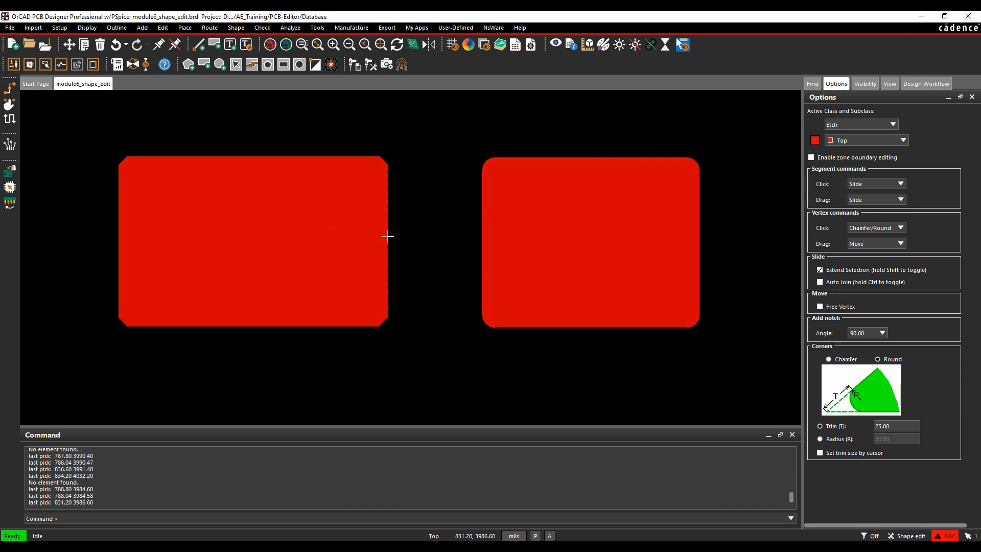
{"action": "mouse_move", "coordinate": [373, 338]}
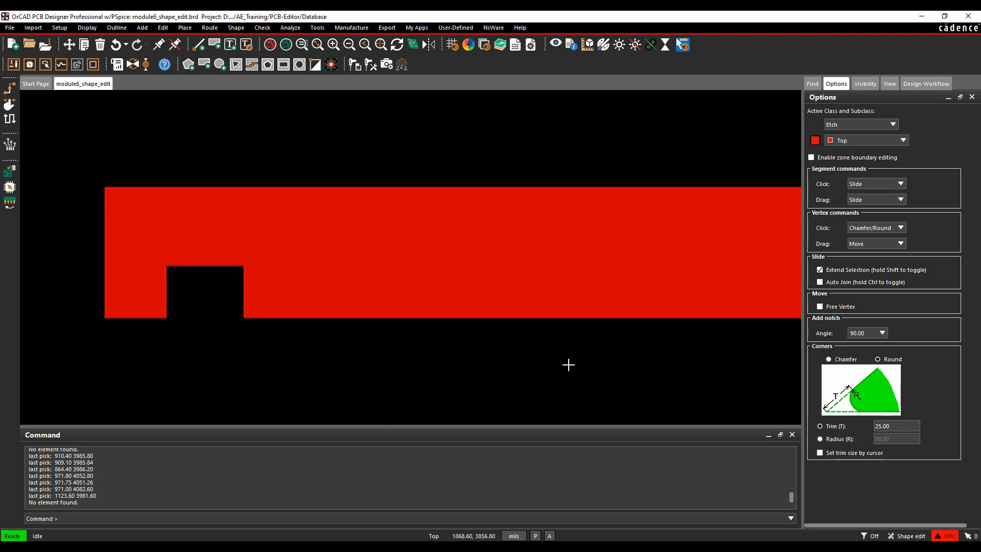
- Set Segment Click to Add notch and notch the long strip's bottom edge
{"action": "left_click", "coordinate": [418, 316]}
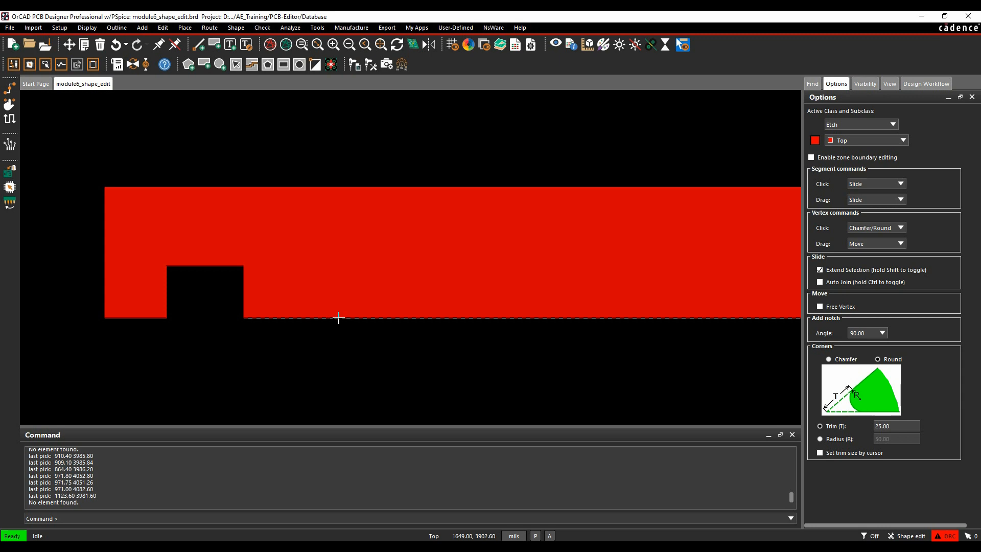
{"action": "left_click", "coordinate": [875, 184]}
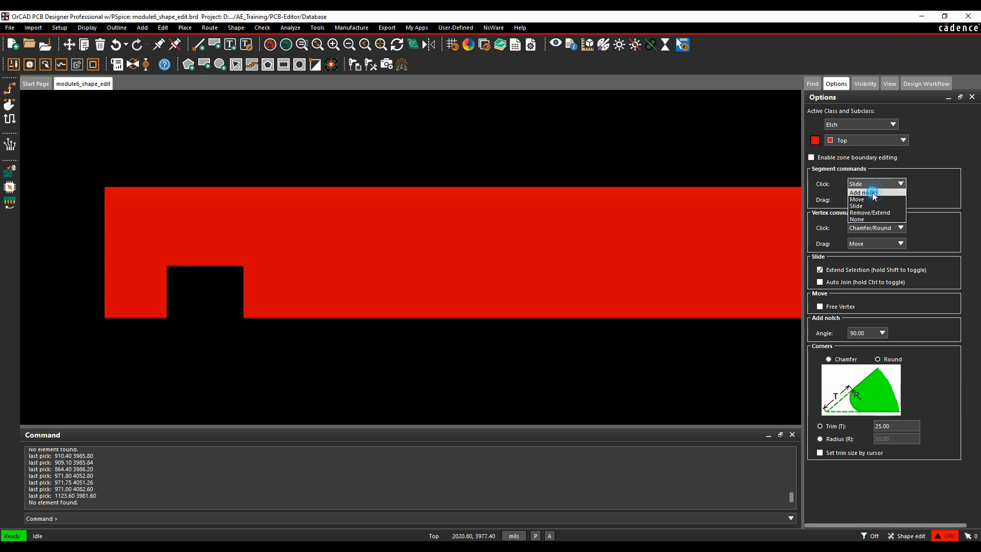
{"action": "left_click", "coordinate": [865, 192]}
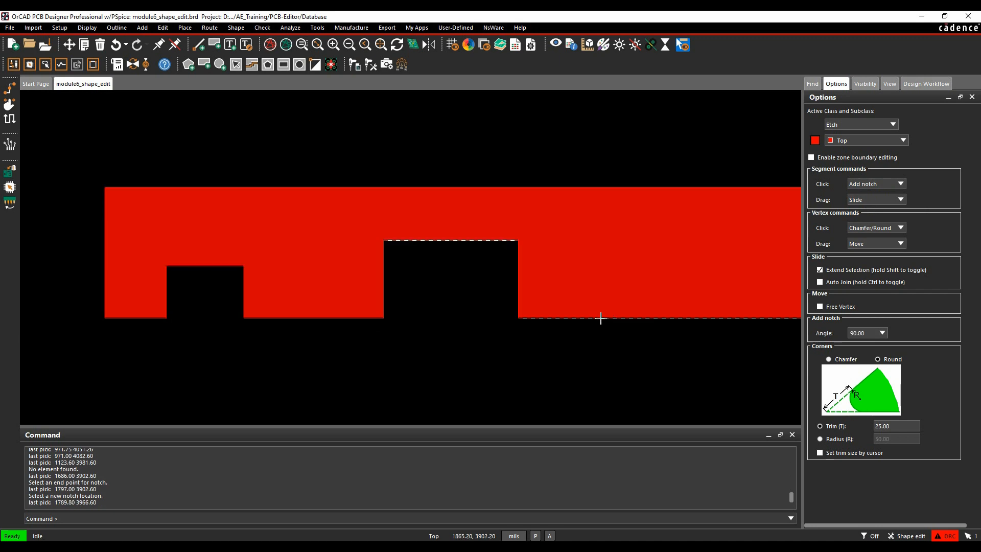
{"action": "left_click", "coordinate": [652, 387]}
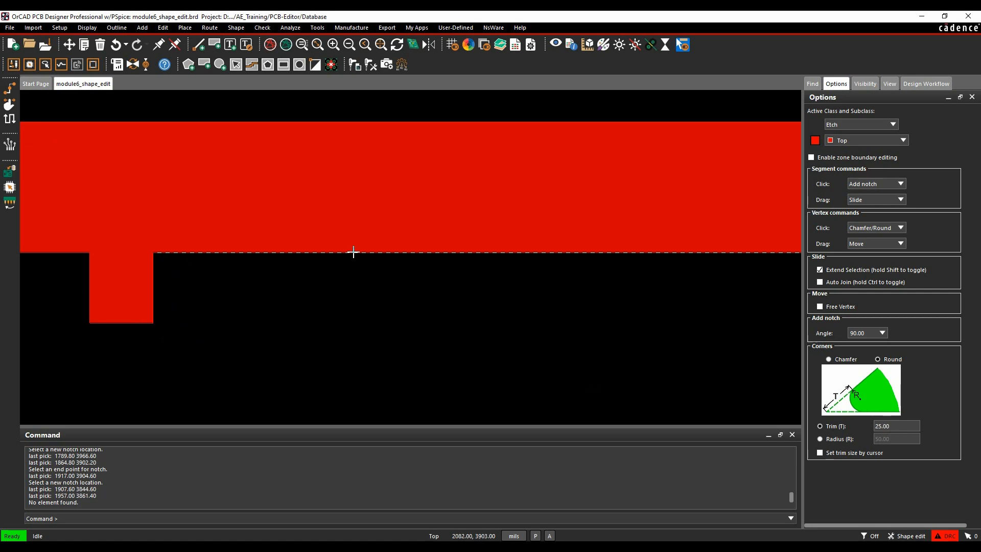
- Add another bottom-edge notch from the right-click menu, snapping to a segment vertex
{"action": "right_click", "coordinate": [353, 252]}
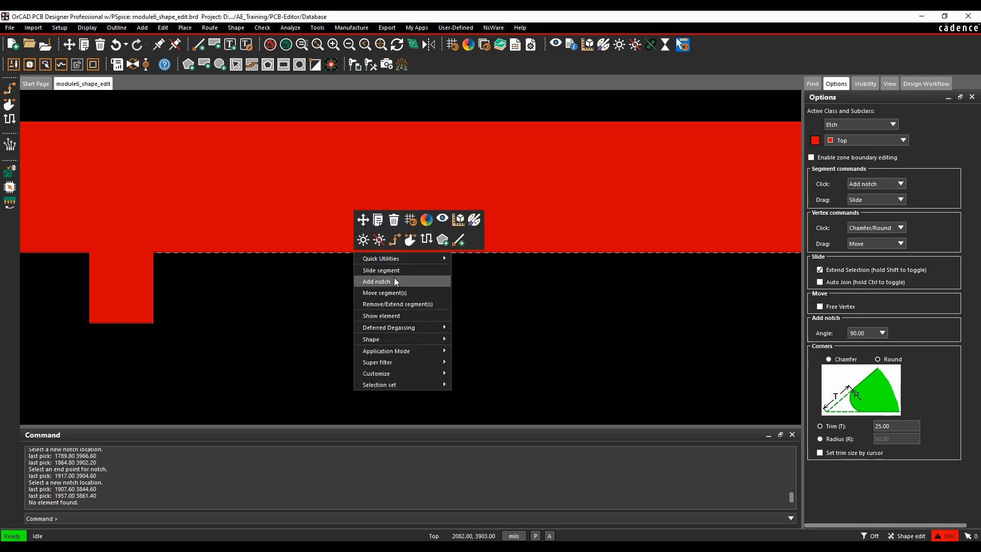
{"action": "left_click", "coordinate": [376, 282]}
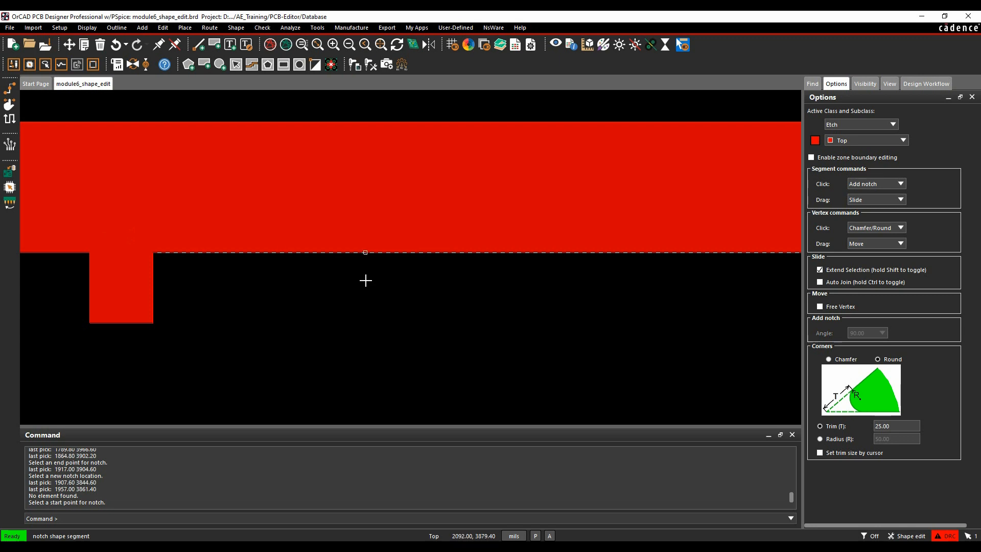
{"action": "right_click", "coordinate": [364, 281]}
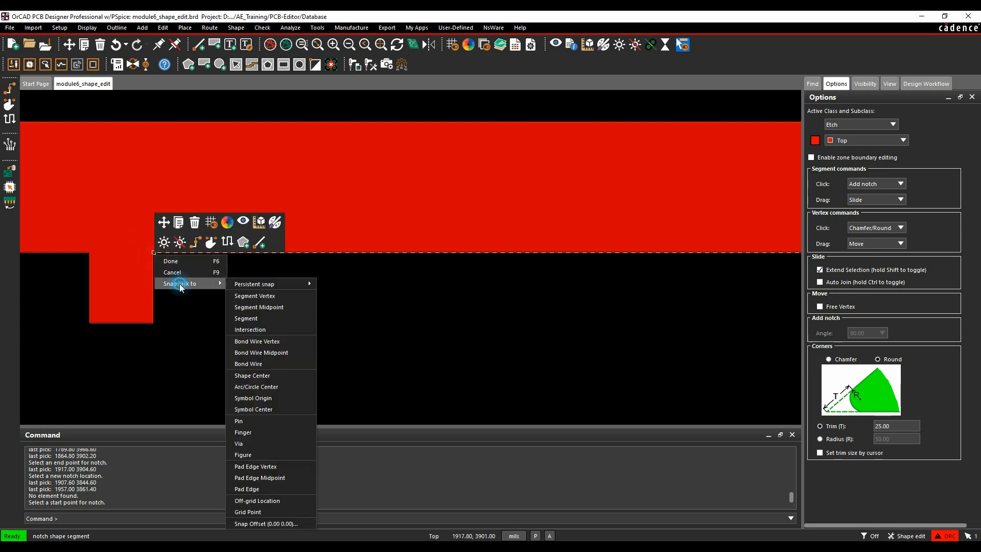
{"action": "left_click", "coordinate": [254, 296]}
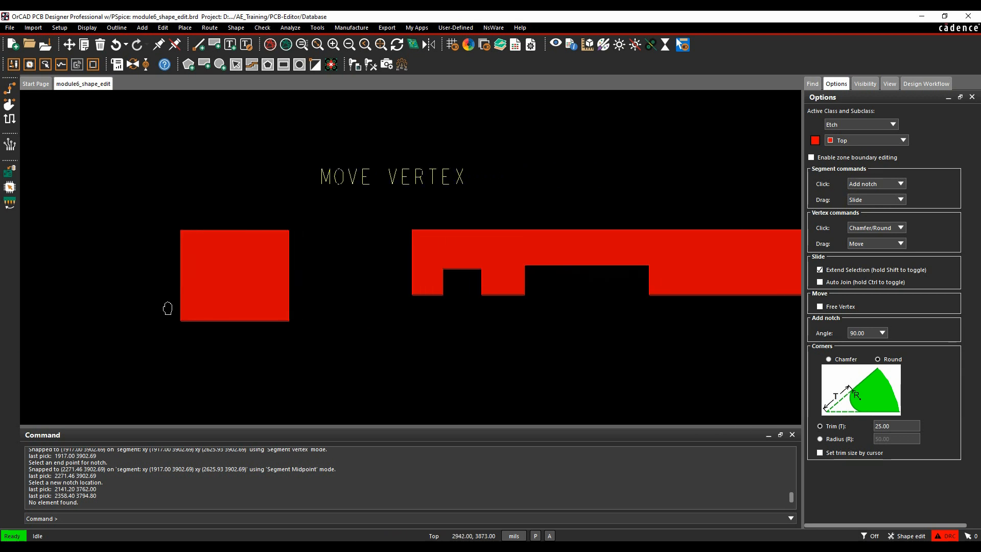
- Set Vertex Click to Move and pick a notch corner to reposition
{"action": "left_click", "coordinate": [901, 227]}
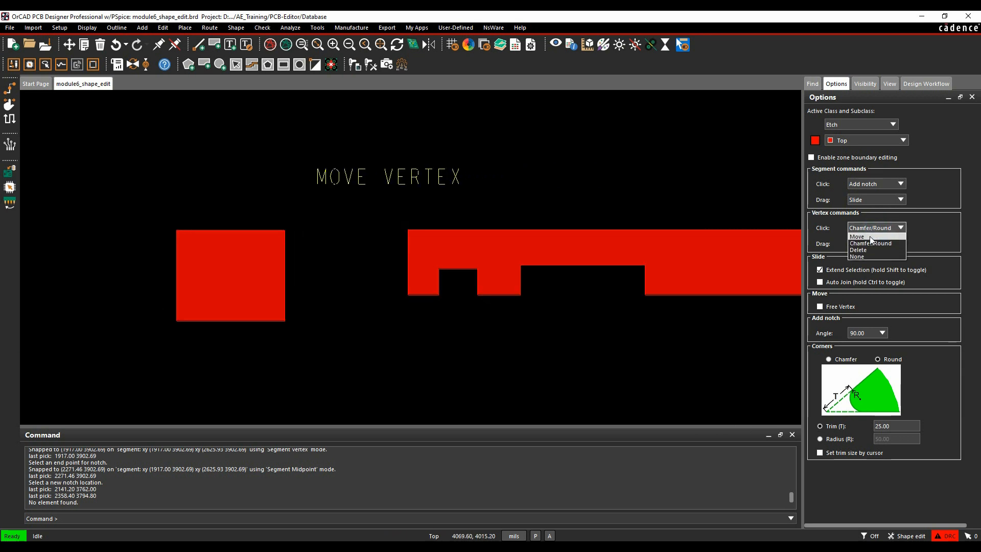
{"action": "left_click", "coordinate": [857, 236]}
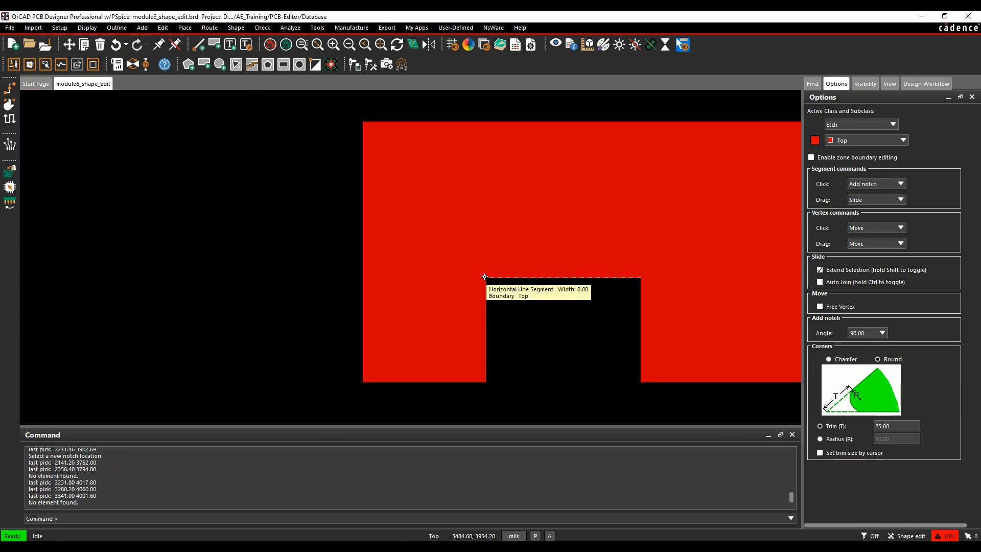
{"action": "left_click", "coordinate": [640, 190]}
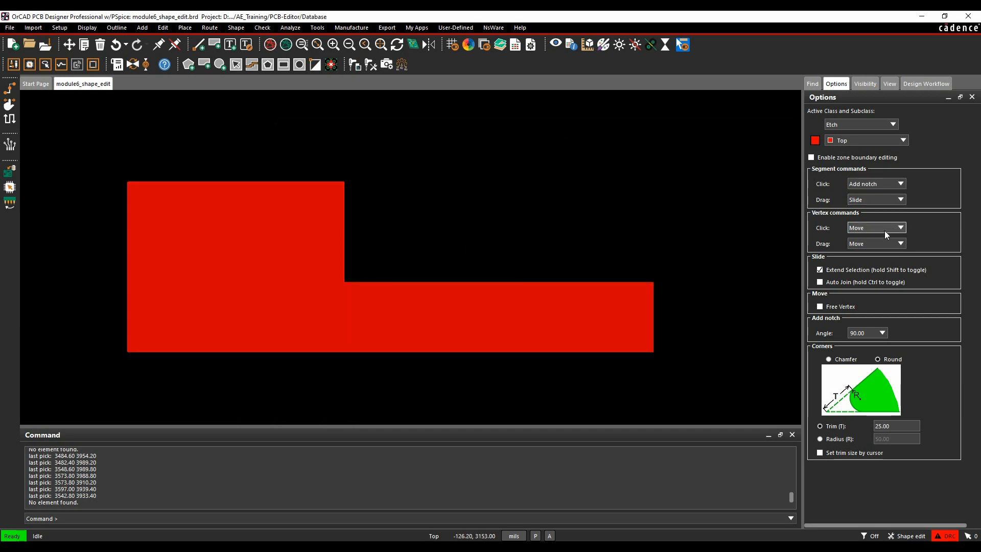
- Set Vertex Click to Chamfer/Round and chamfer the L shape's inner and top-left corners
{"action": "left_click", "coordinate": [900, 226]}
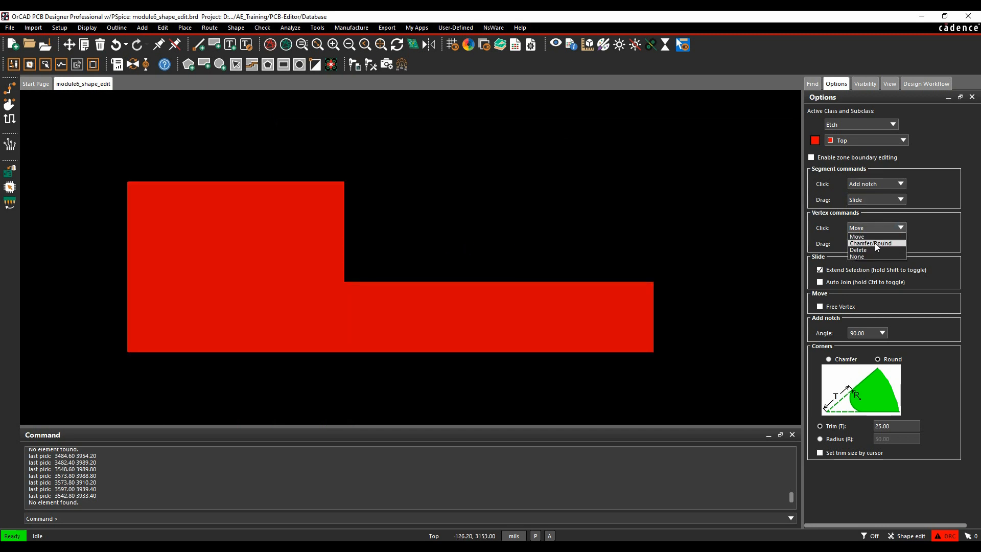
{"action": "left_click", "coordinate": [870, 243]}
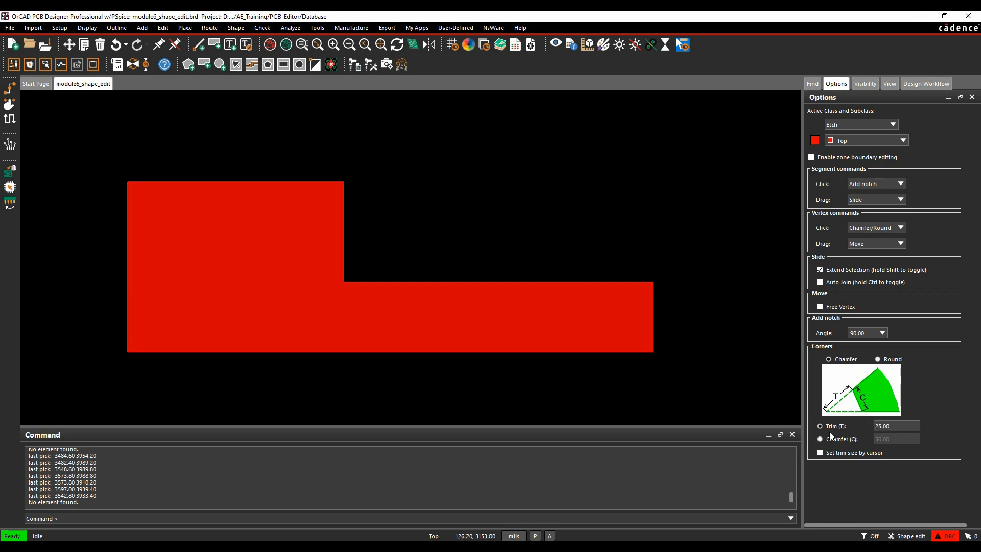
{"action": "left_click", "coordinate": [526, 314]}
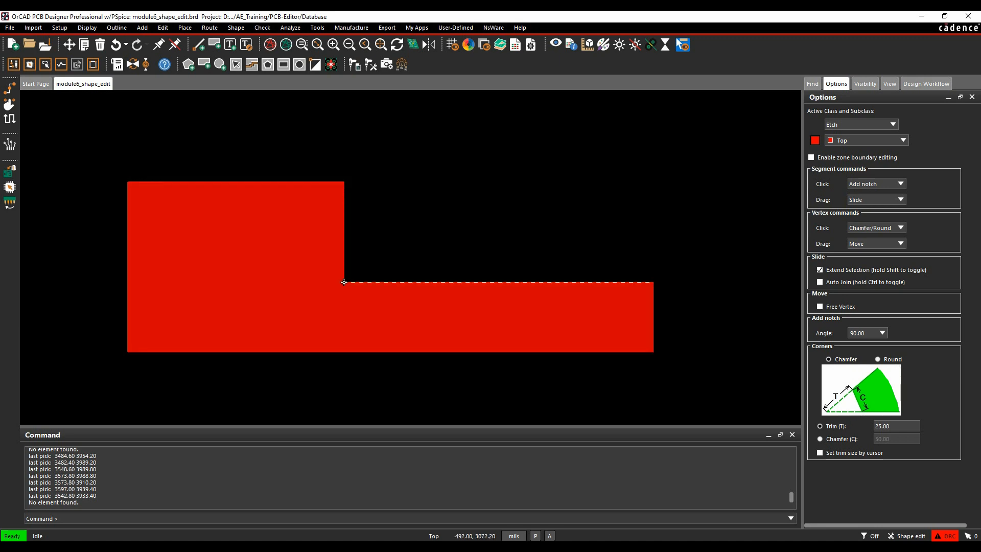
{"action": "left_click", "coordinate": [344, 282]}
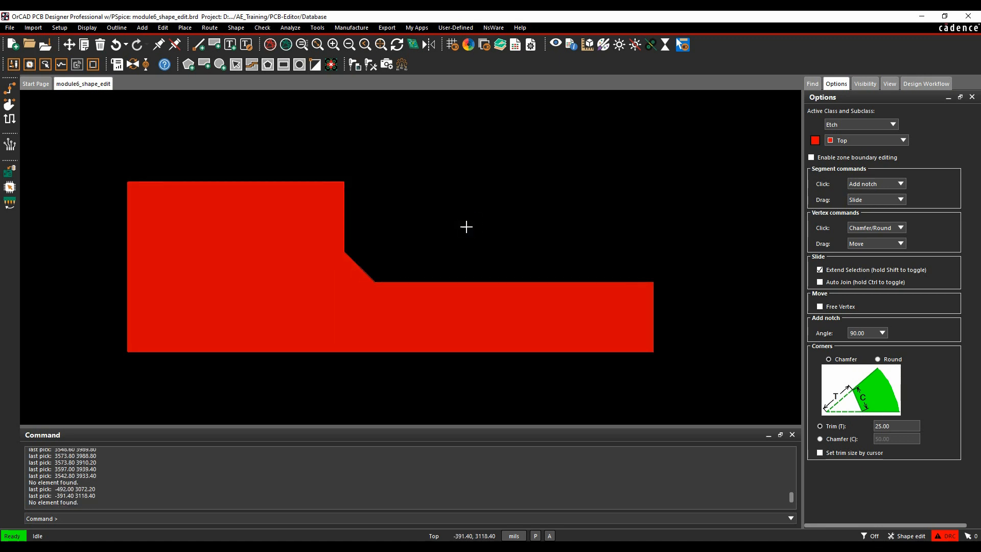
{"action": "left_click", "coordinate": [128, 181]}
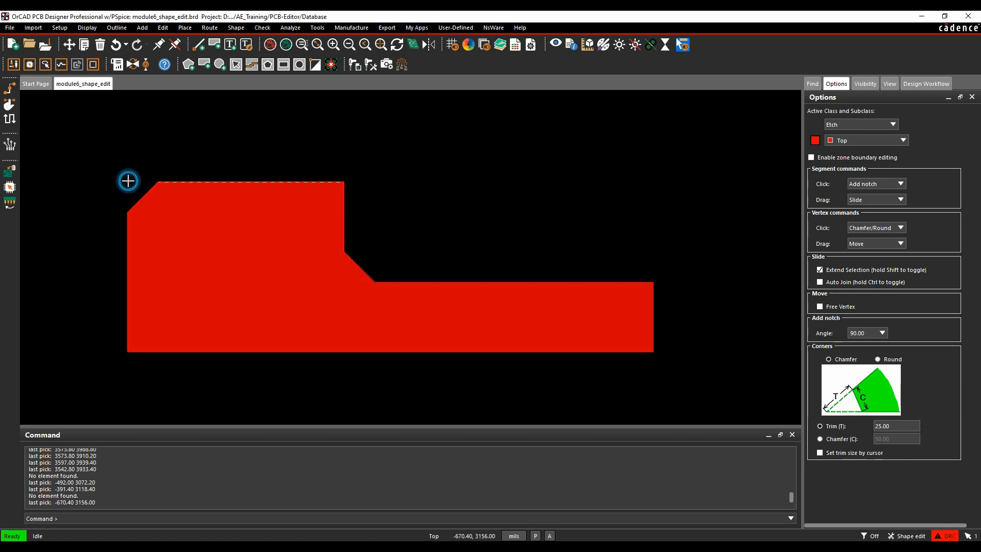
{"action": "left_click", "coordinate": [653, 349]}
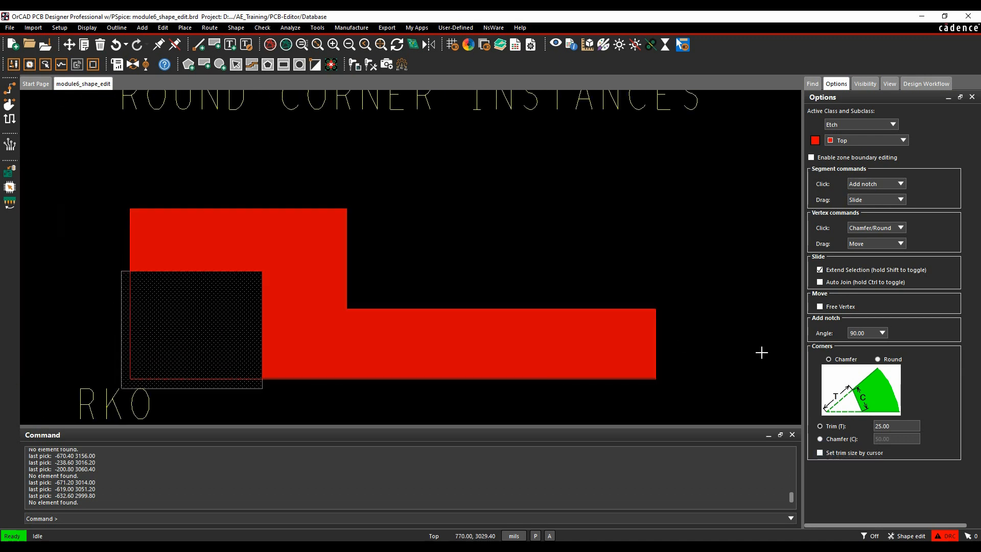
- Switch corners to Round and round the L shape's inner and top-left corners
{"action": "left_click", "coordinate": [878, 359]}
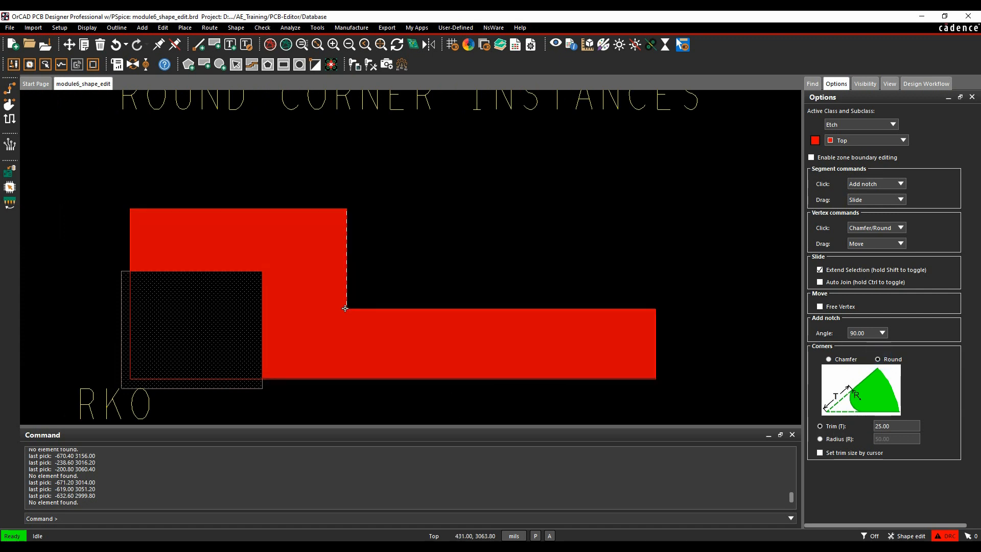
{"action": "left_click", "coordinate": [345, 307]}
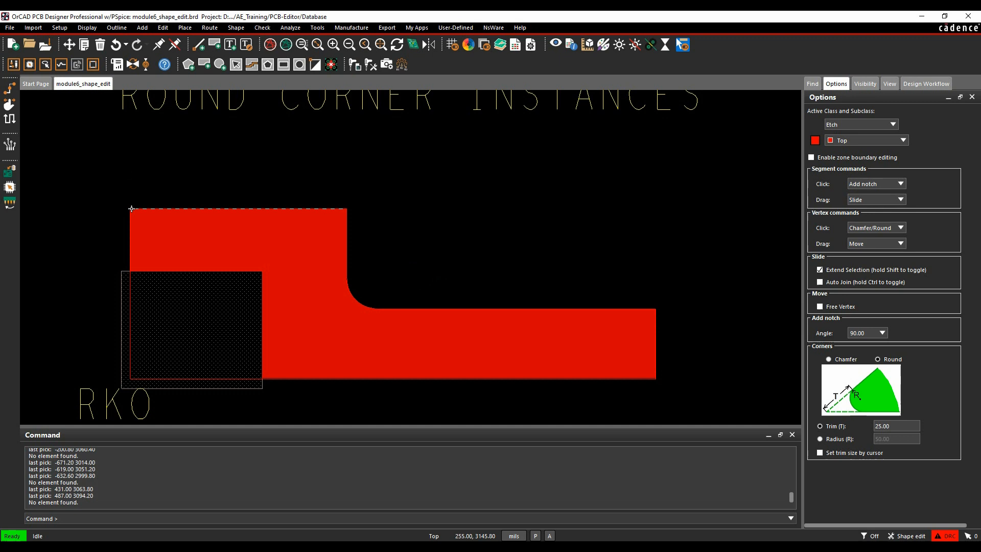
{"action": "left_click", "coordinate": [130, 209]}
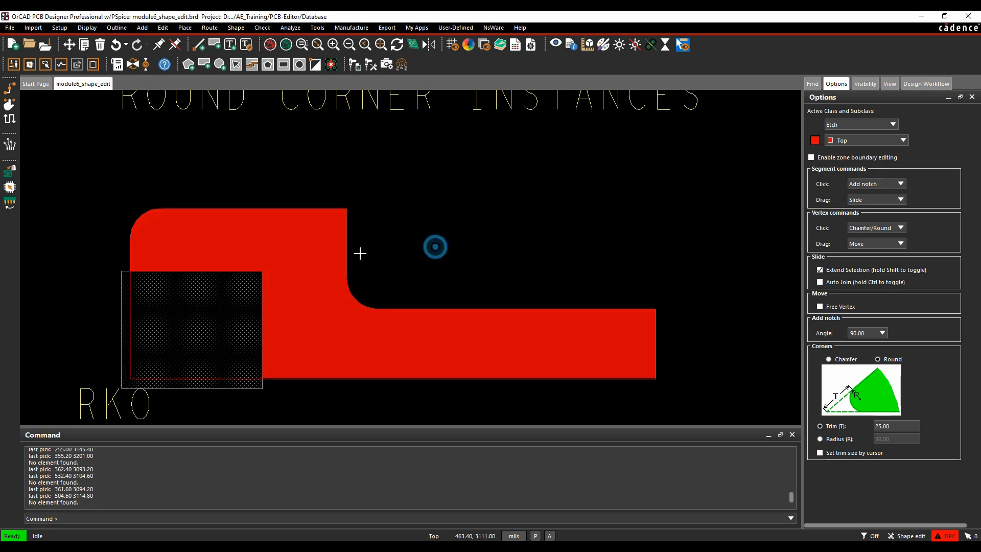
{"action": "mouse_move", "coordinate": [260, 271]}
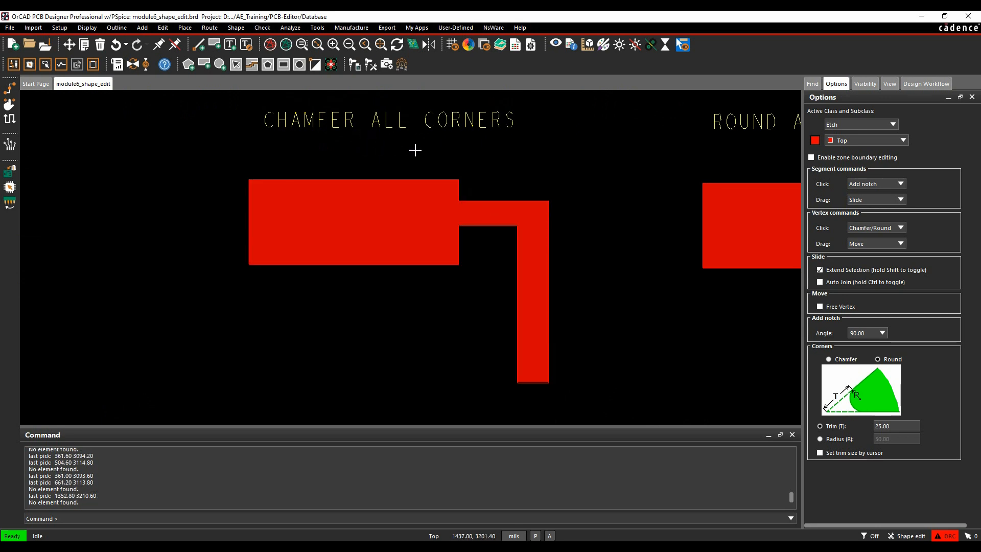
- Set corner trim to 5 and chamfer every corner of the shape with Trim corners
{"action": "left_click", "coordinate": [828, 359]}
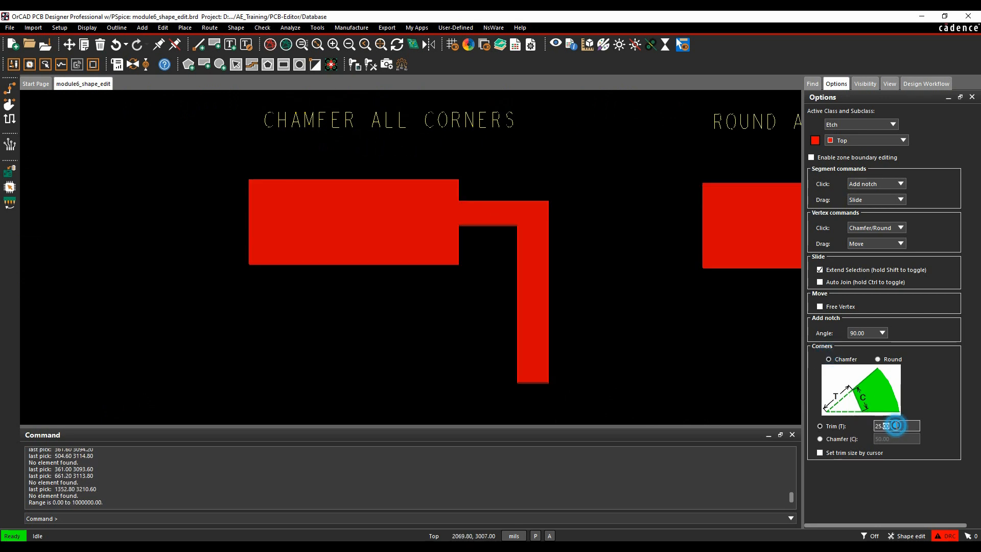
{"action": "type", "text": "10"}
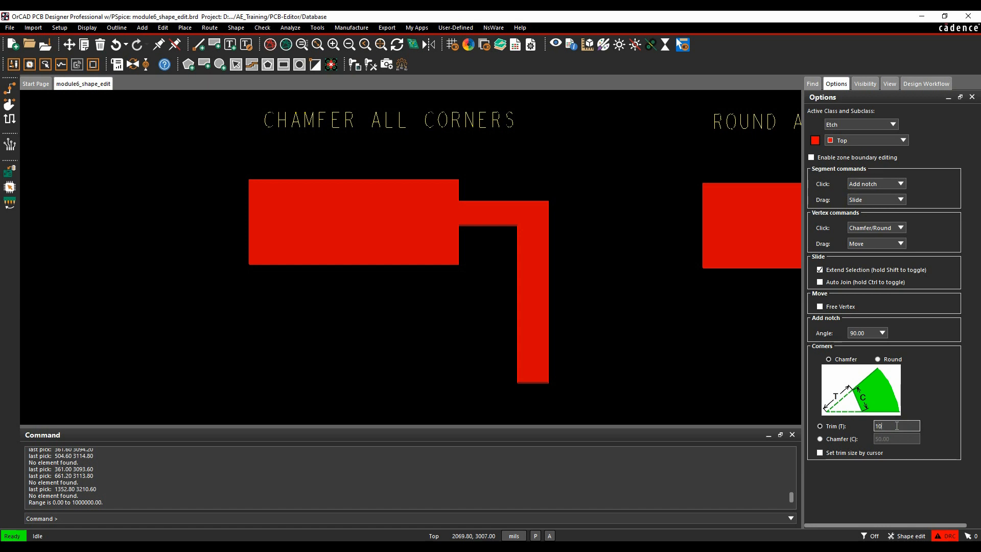
{"action": "type", "text": "5.00"}
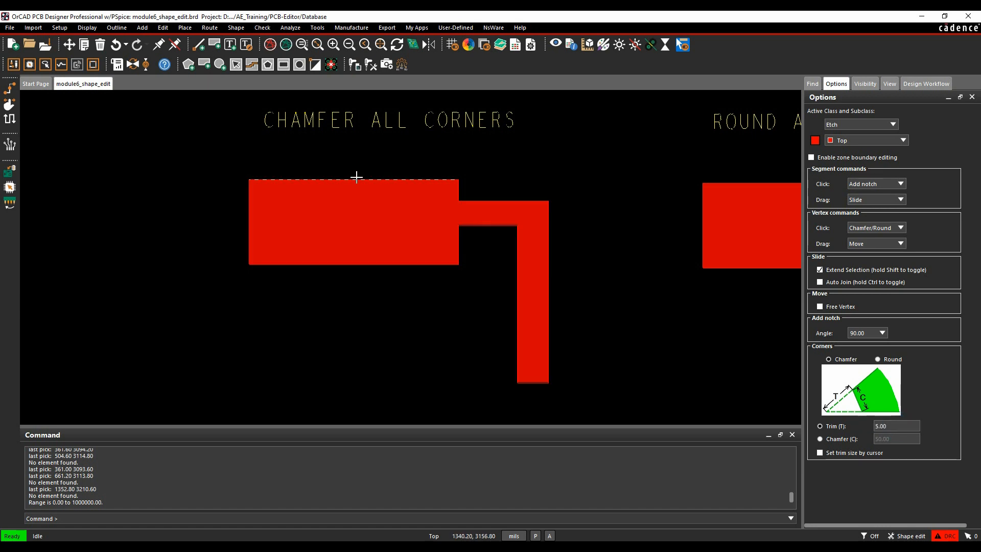
{"action": "right_click", "coordinate": [358, 177]}
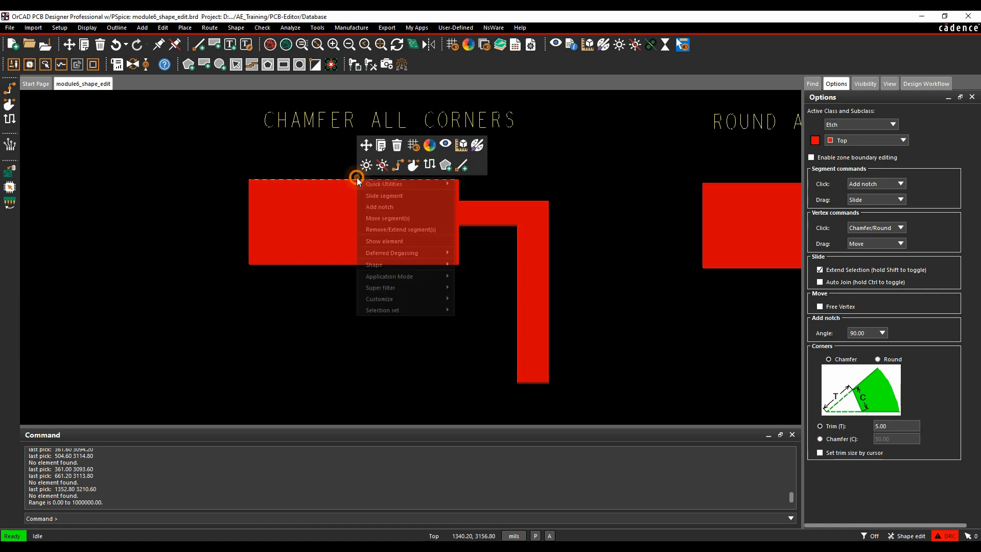
{"action": "mouse_move", "coordinate": [374, 264]}
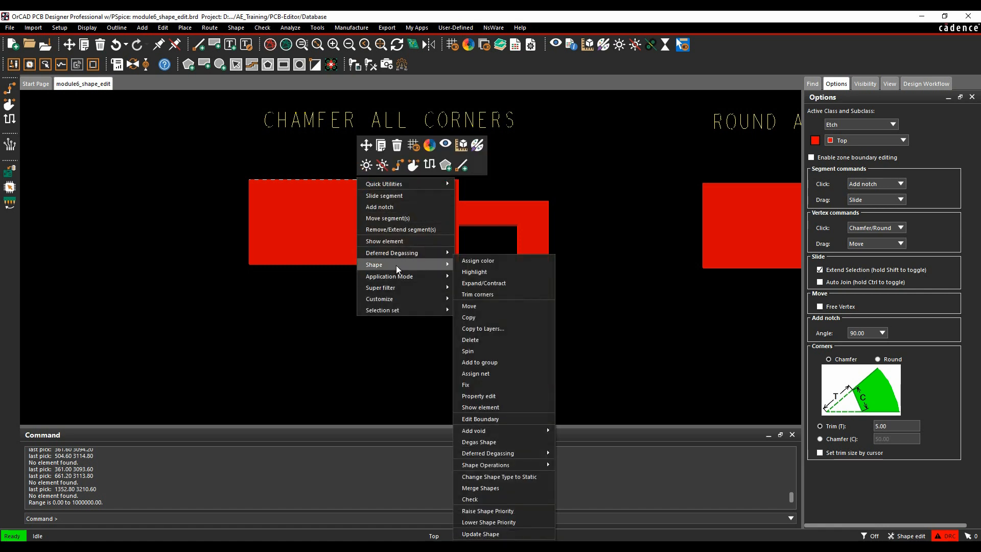
{"action": "mouse_move", "coordinate": [507, 407]}
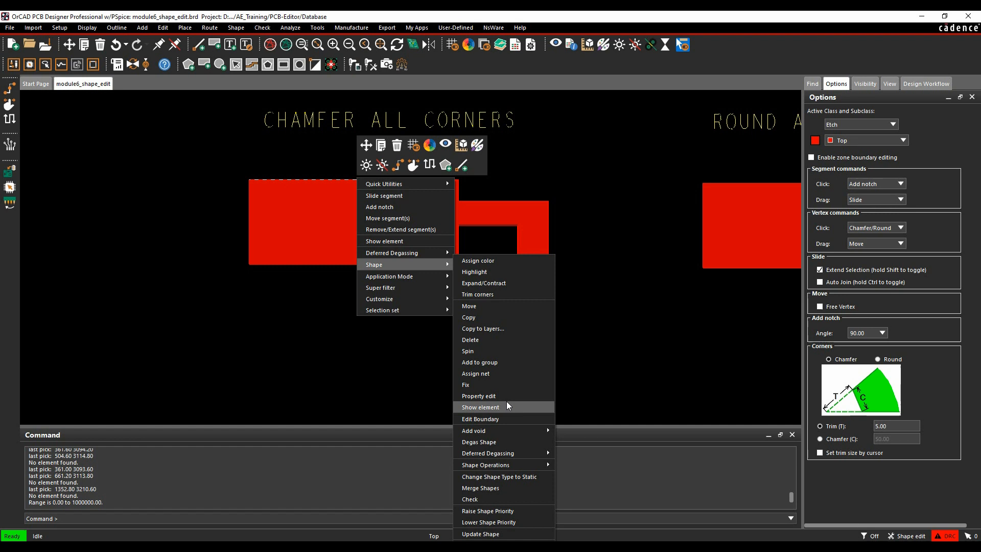
{"action": "mouse_move", "coordinate": [504, 294]}
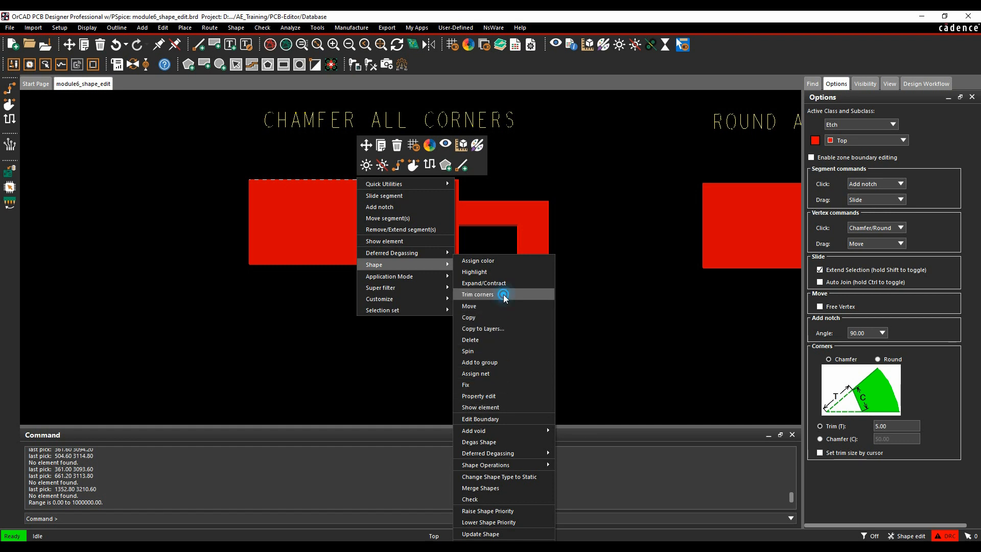
{"action": "left_click", "coordinate": [477, 294]}
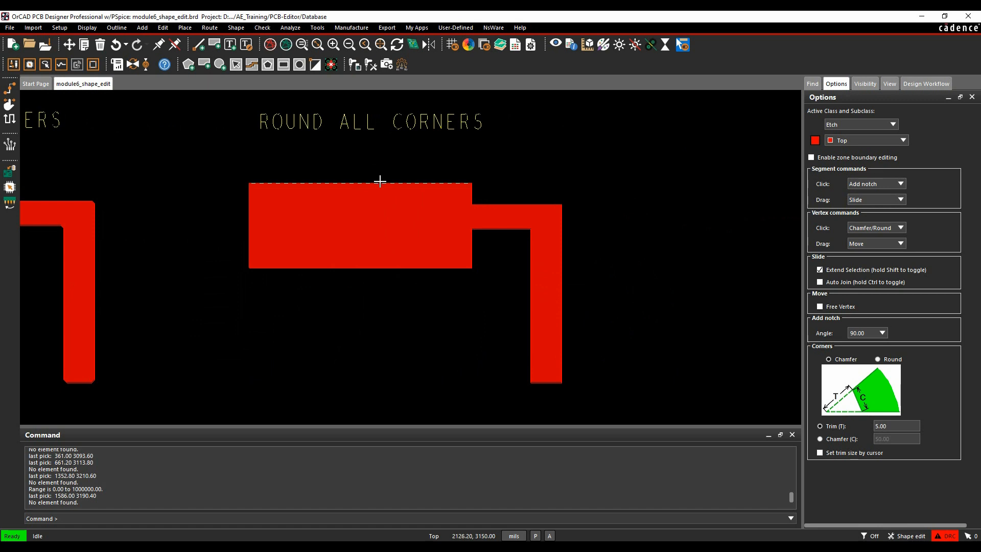
- Set trim to 10.00 with Round and trim all corners of the ROUND ALL CORNERS shape
{"action": "left_click", "coordinate": [878, 358]}
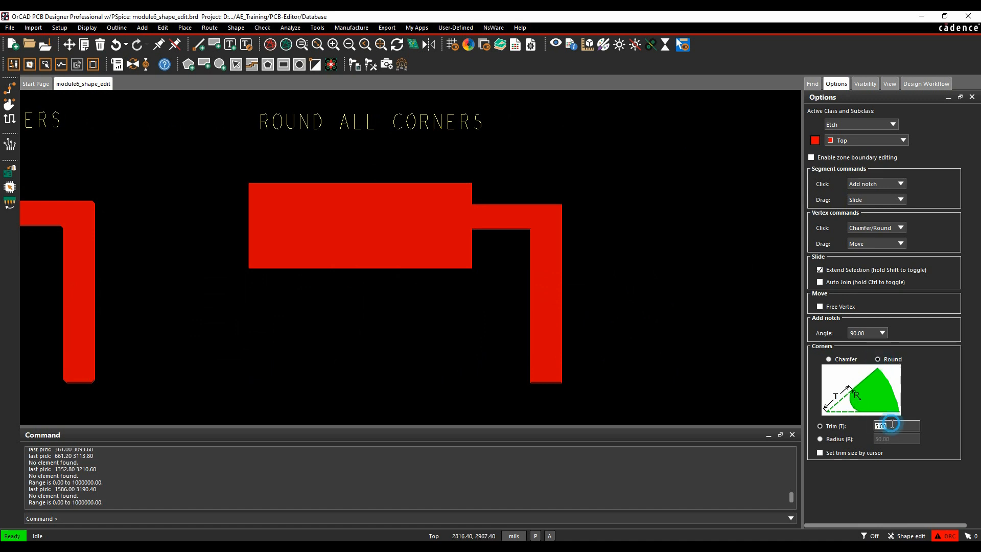
{"action": "type", "text": "10.00"}
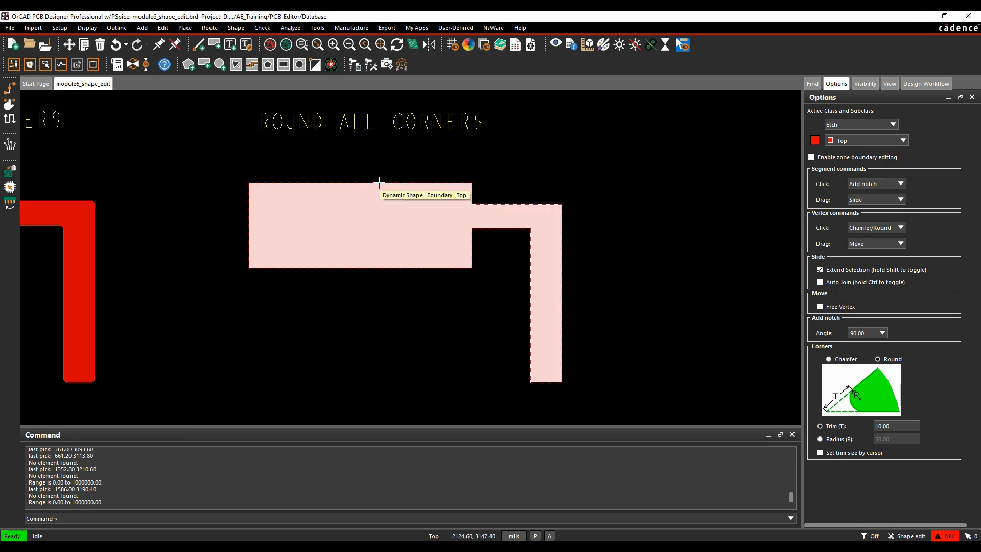
{"action": "right_click", "coordinate": [379, 183]}
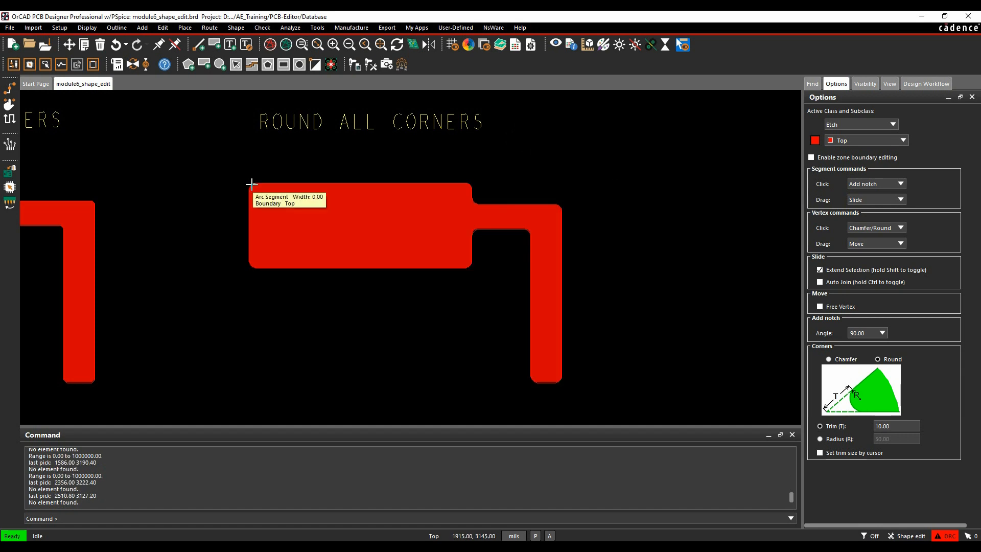
{"action": "right_click", "coordinate": [251, 183]}
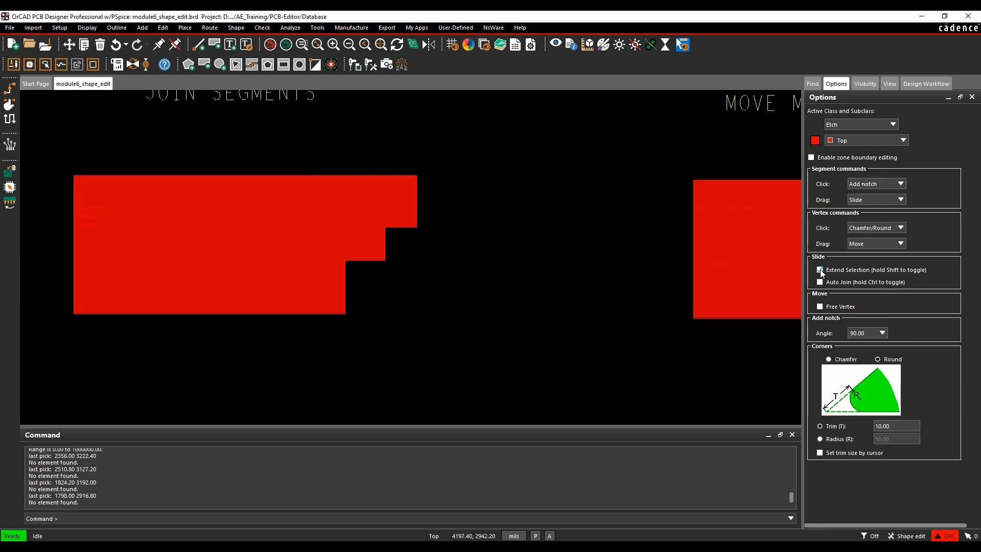
- Turn off Extend Selection, set Segment Click to Slide, and enable Auto Join
{"action": "left_click", "coordinate": [821, 270]}
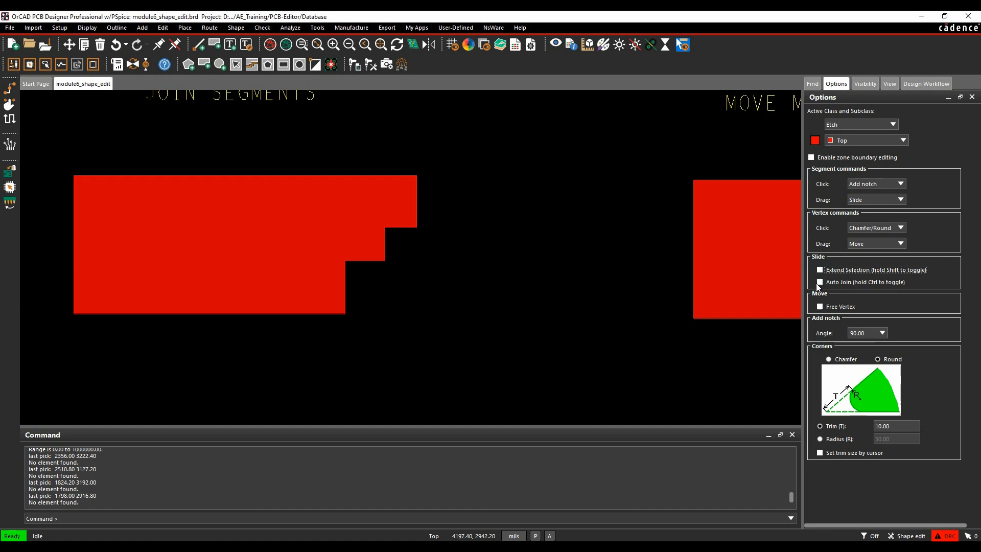
{"action": "left_click", "coordinate": [385, 246]}
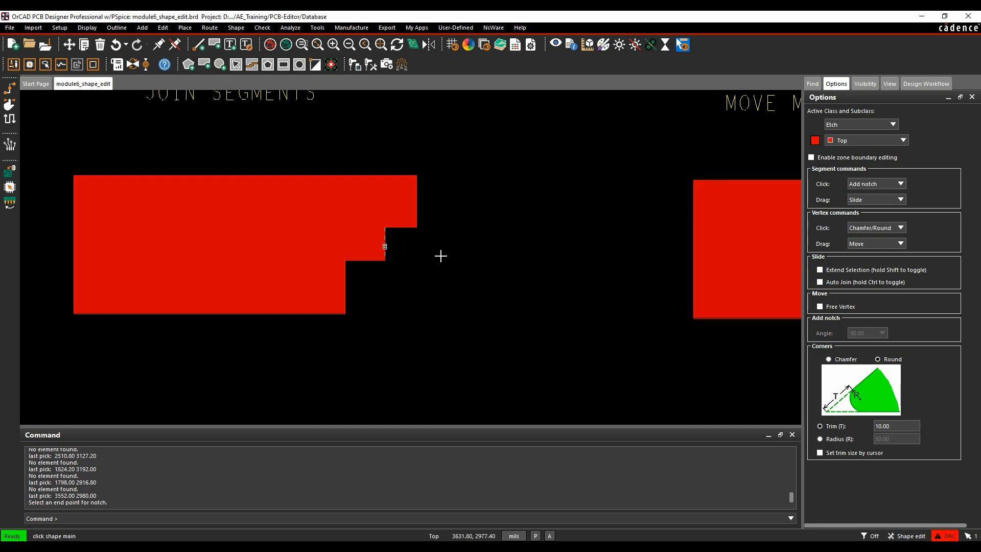
{"action": "left_click", "coordinate": [900, 183]}
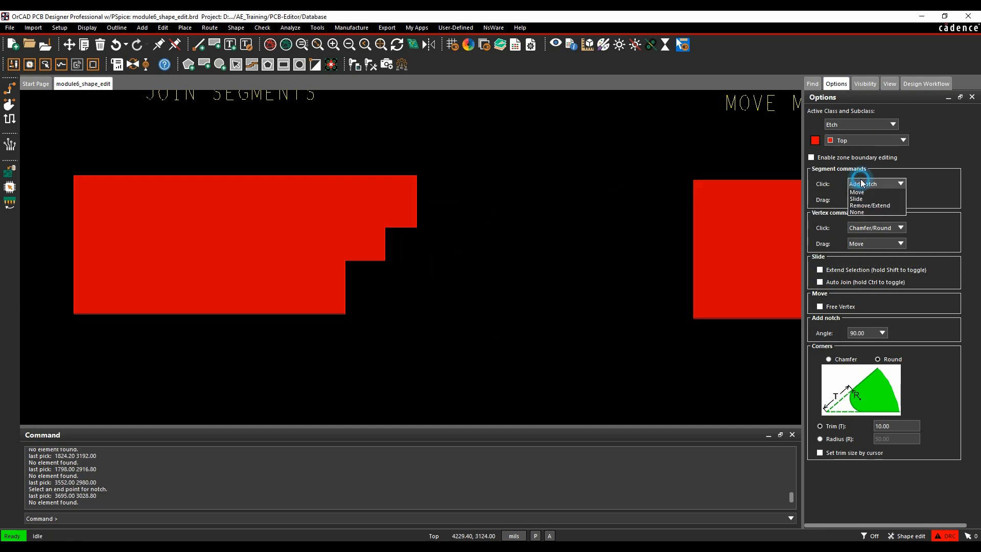
{"action": "left_click", "coordinate": [856, 199]}
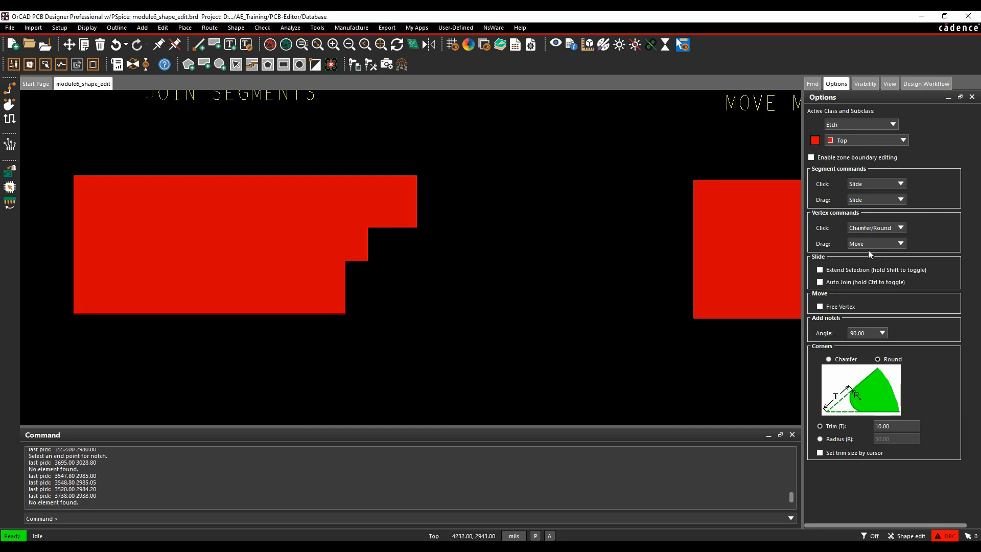
{"action": "left_click", "coordinate": [820, 282]}
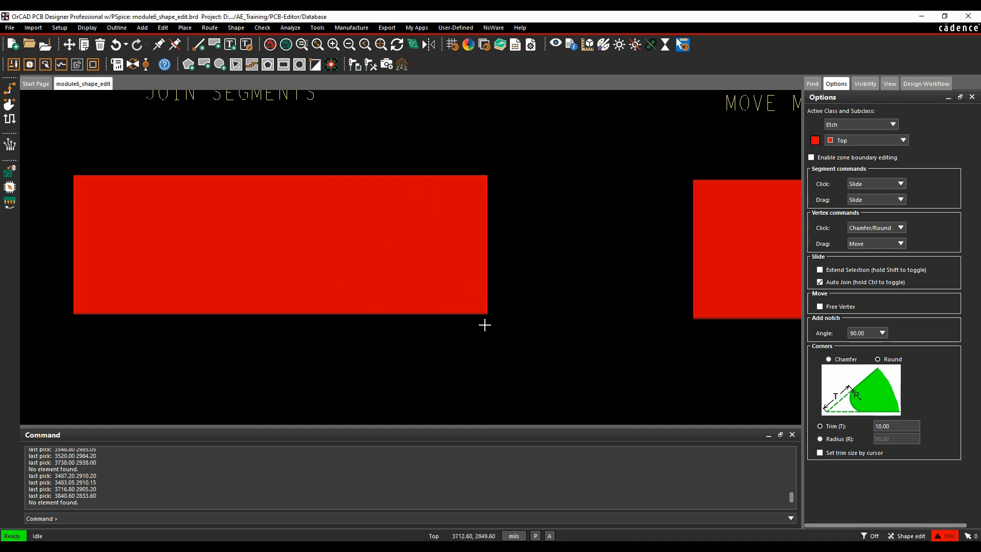
{"action": "mouse_move", "coordinate": [563, 332]}
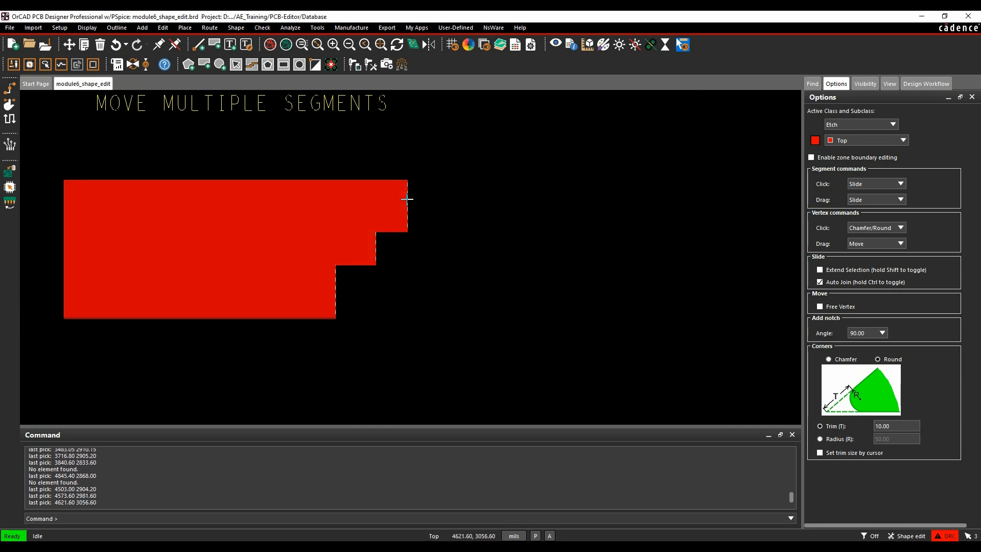
- Slide the three stepped right-hand edges of the Move Multiple Segments shape further right
{"action": "right_click", "coordinate": [407, 199]}
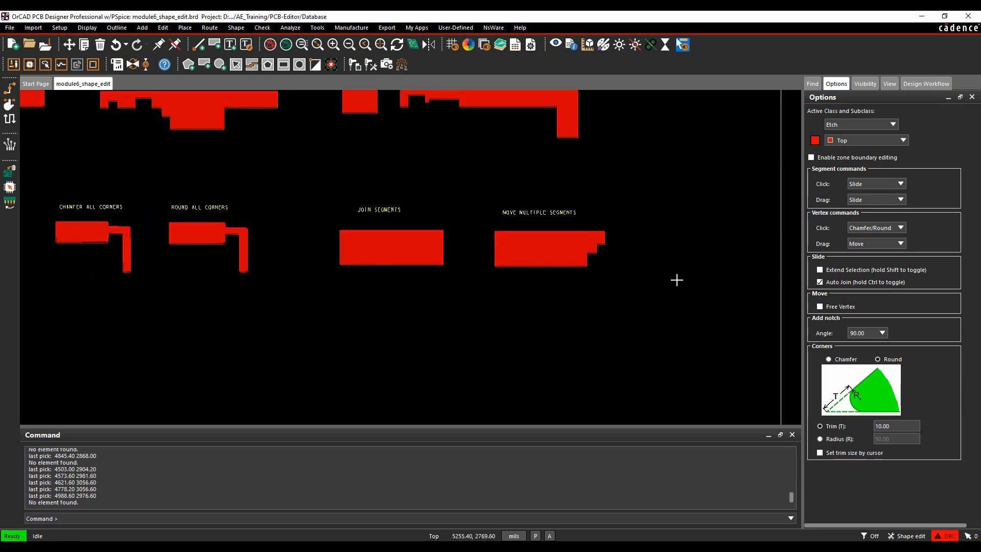
{"action": "mouse_move", "coordinate": [803, 245]}
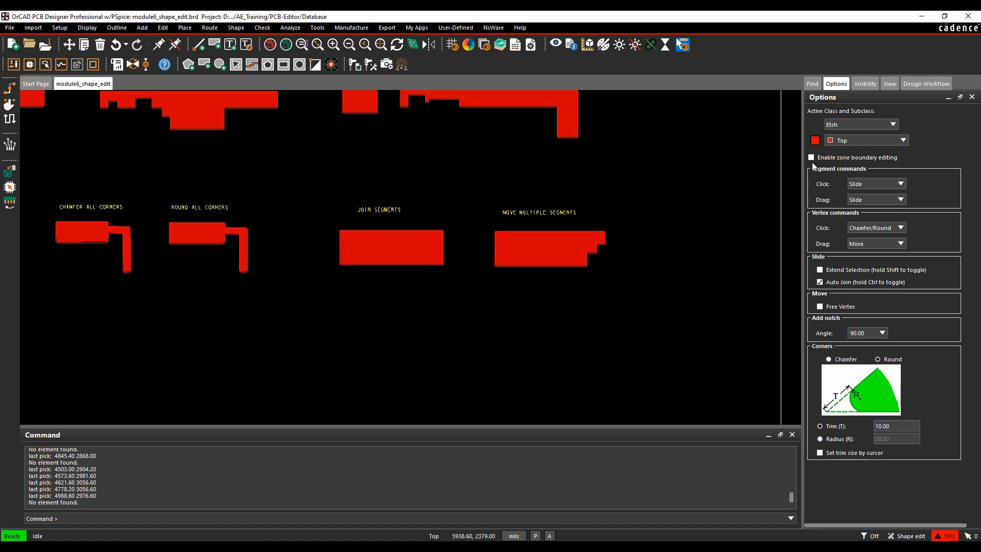
- Check Enable zone boundary editing in the Options pane
{"action": "left_click", "coordinate": [813, 157]}
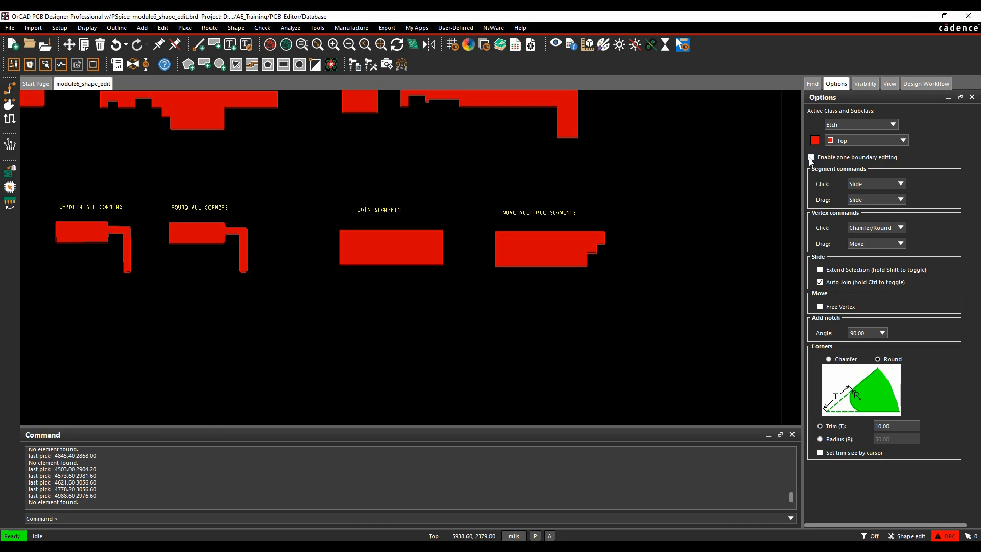